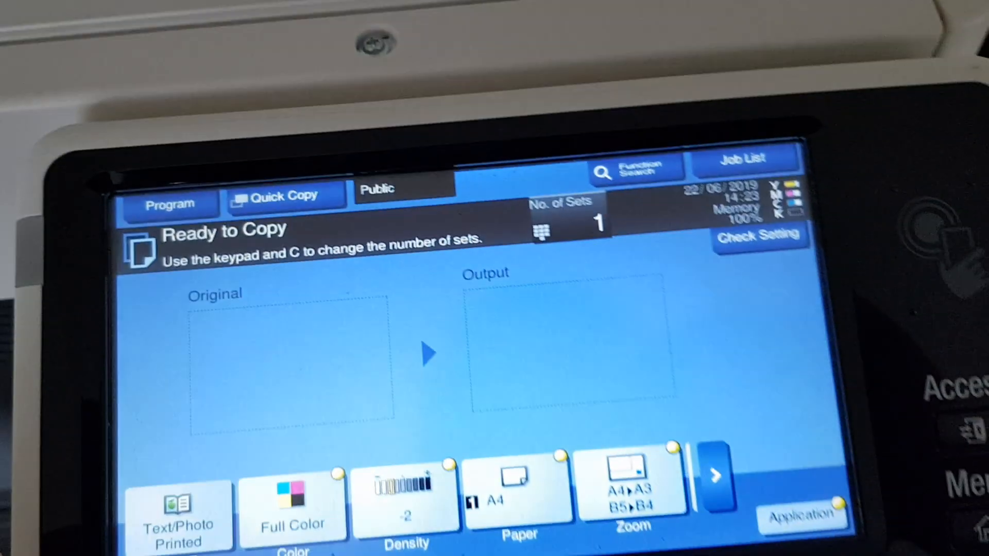
Enter a manual zoom ratio of 170% for both X and Y and confirm
click(632, 499)
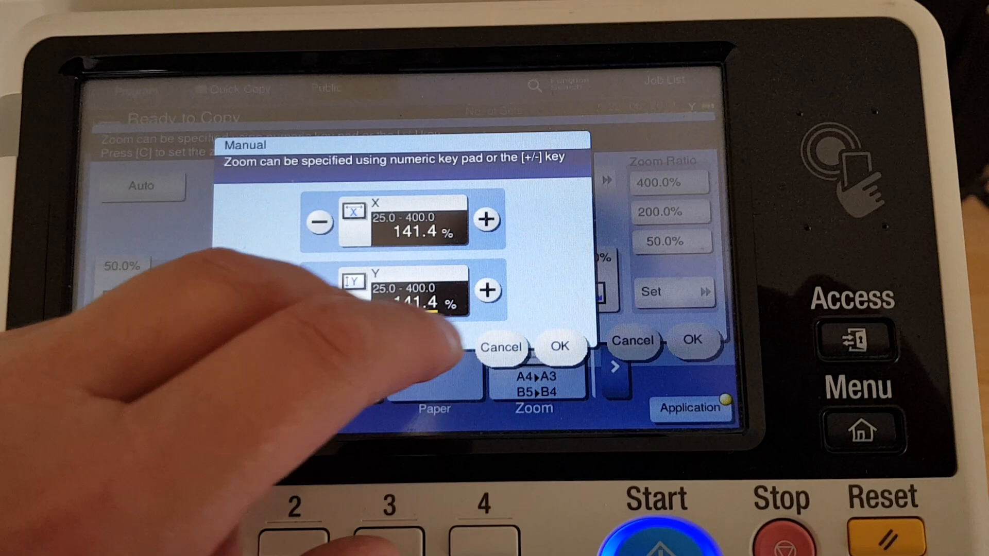
click(410, 299)
text(170)
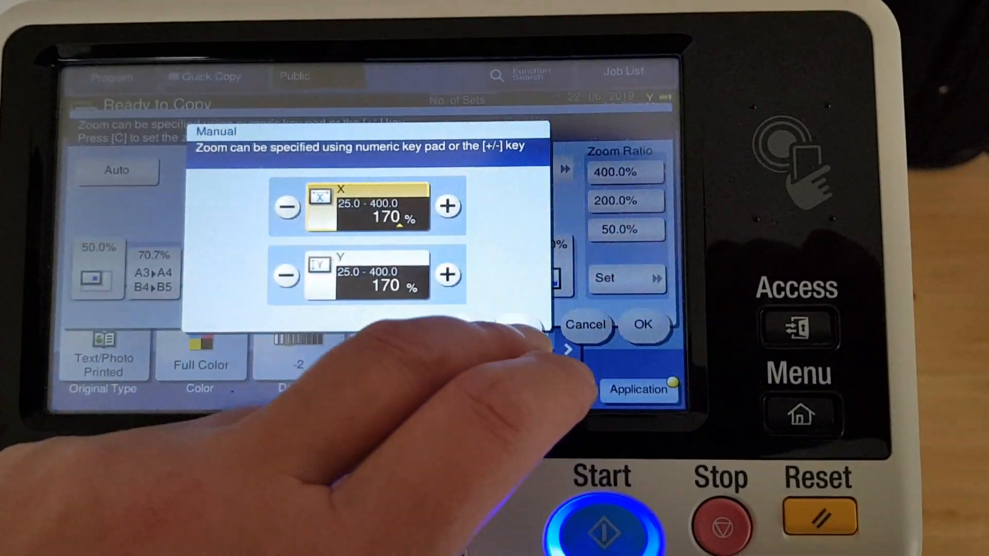
click(642, 325)
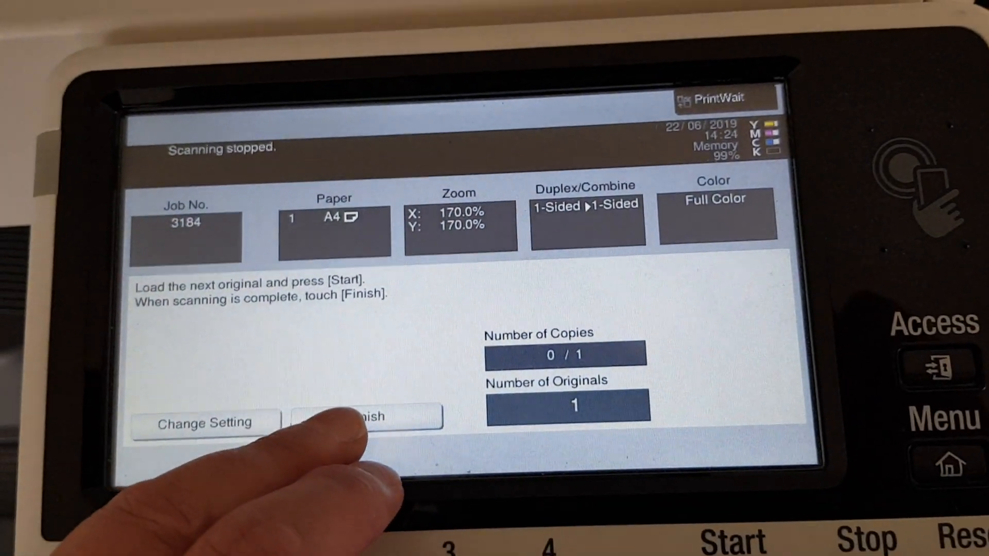
Finish scanning so the 170% full-colour A4 copy starts printing
click(366, 422)
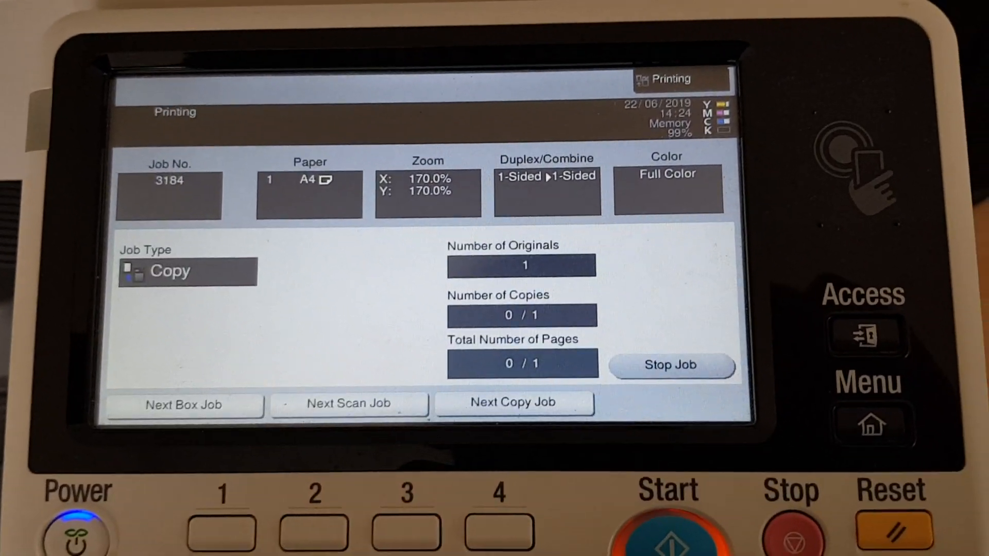